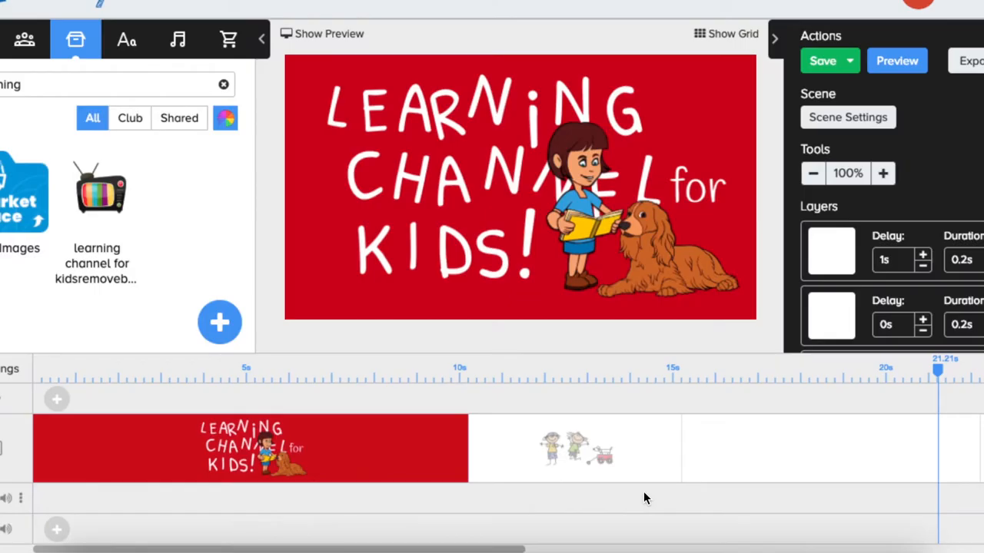
mouse_move(364, 483)
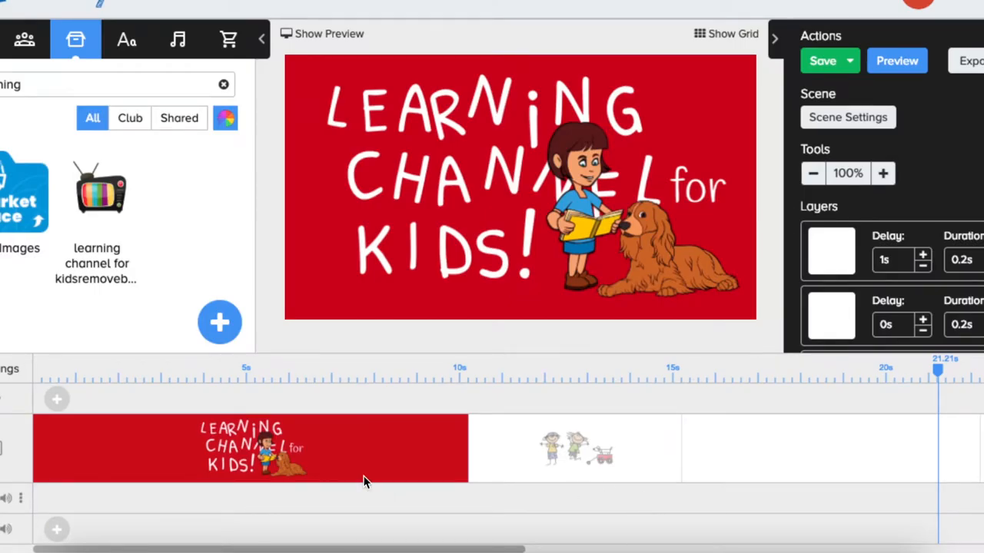
mouse_move(100, 199)
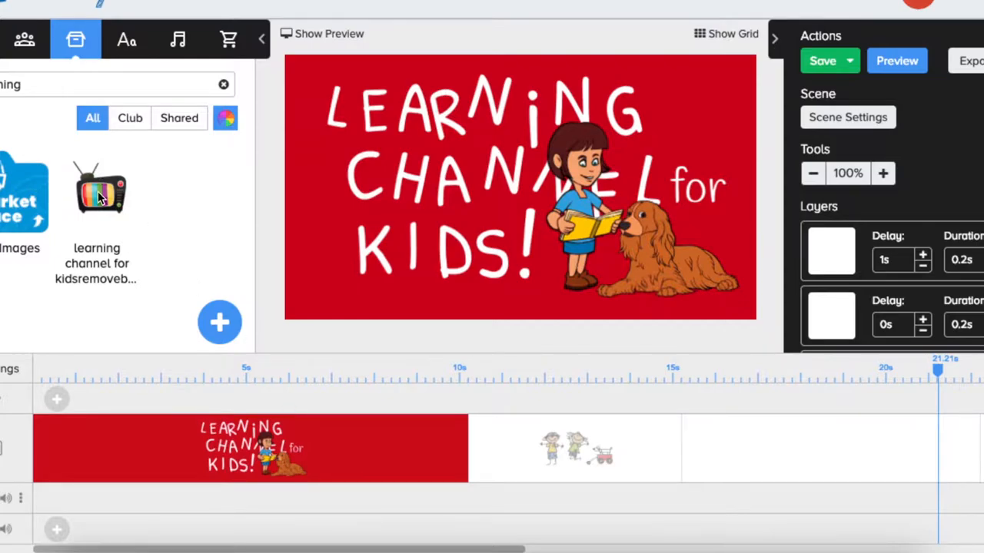
mouse_move(102, 187)
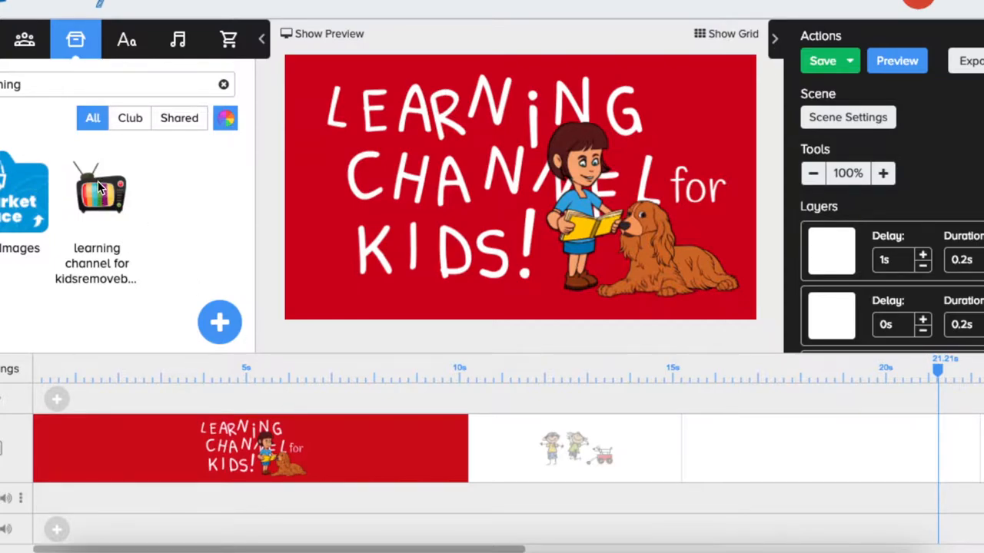
mouse_move(102, 198)
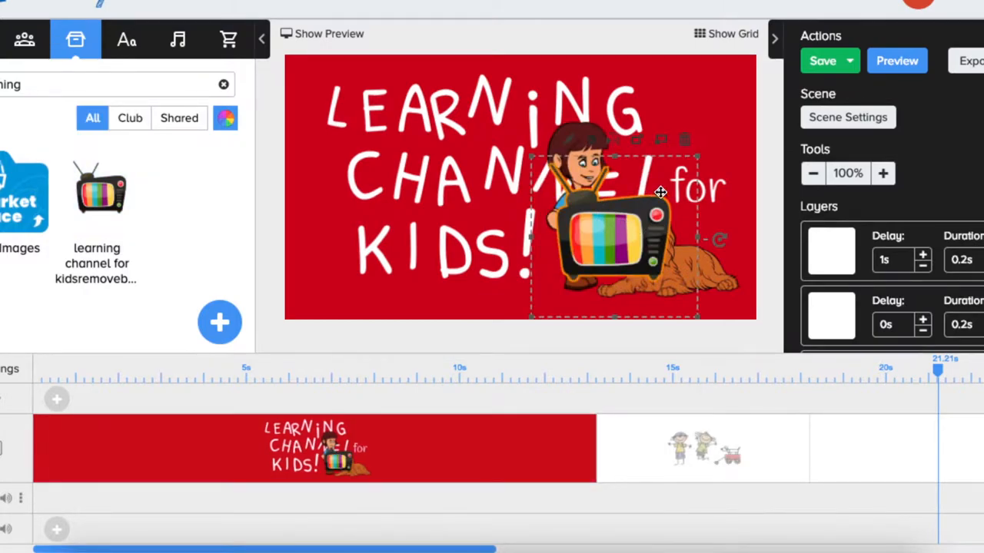
Step: Shrink the title-scene TV logo in two resizes and move it to the bottom-right corner
drag(661, 192, 622, 234)
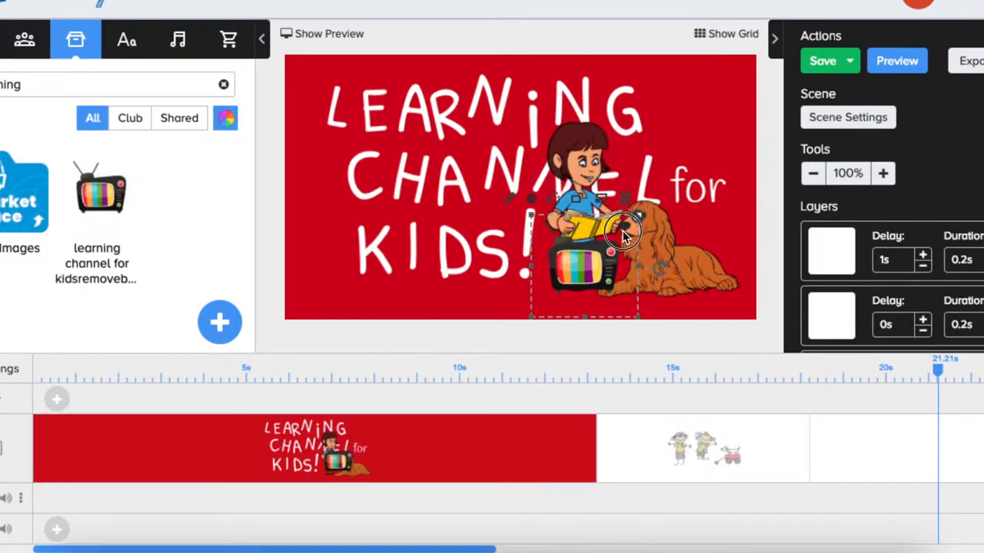
drag(623, 234, 577, 261)
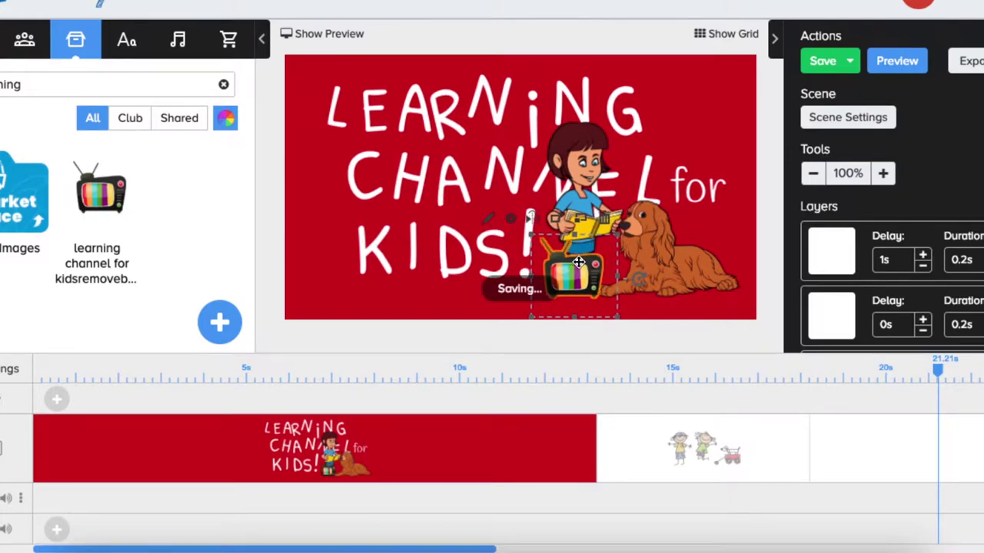
drag(577, 265, 711, 281)
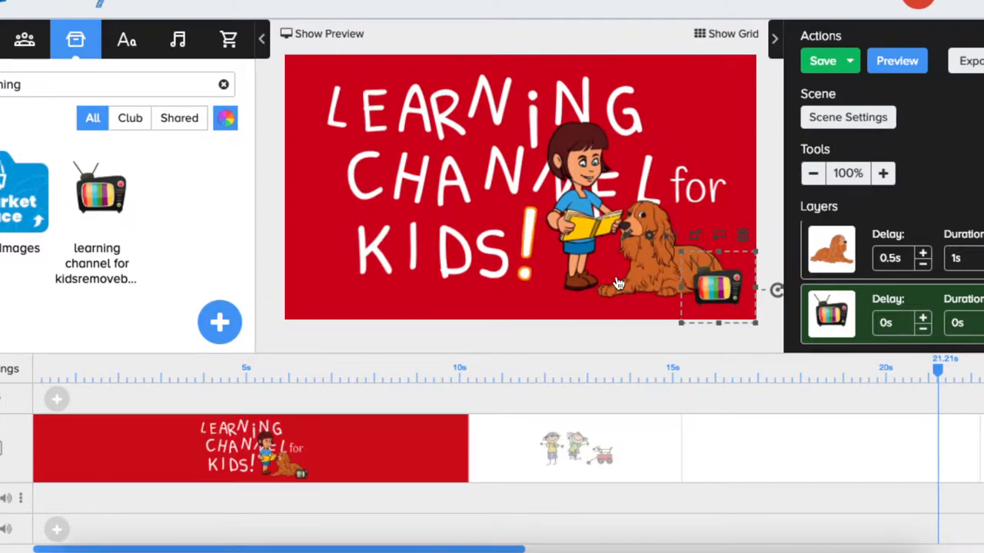
mouse_move(455, 403)
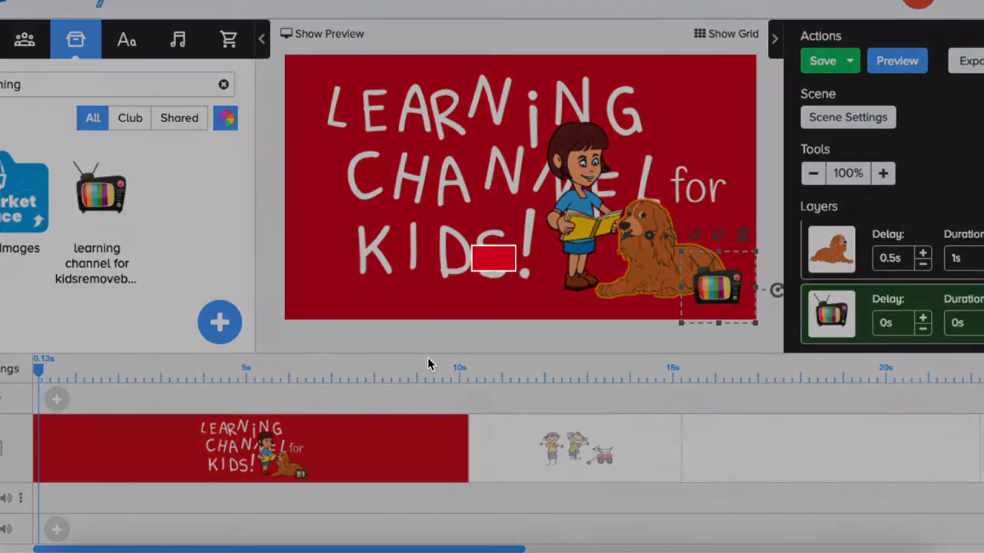
click(897, 60)
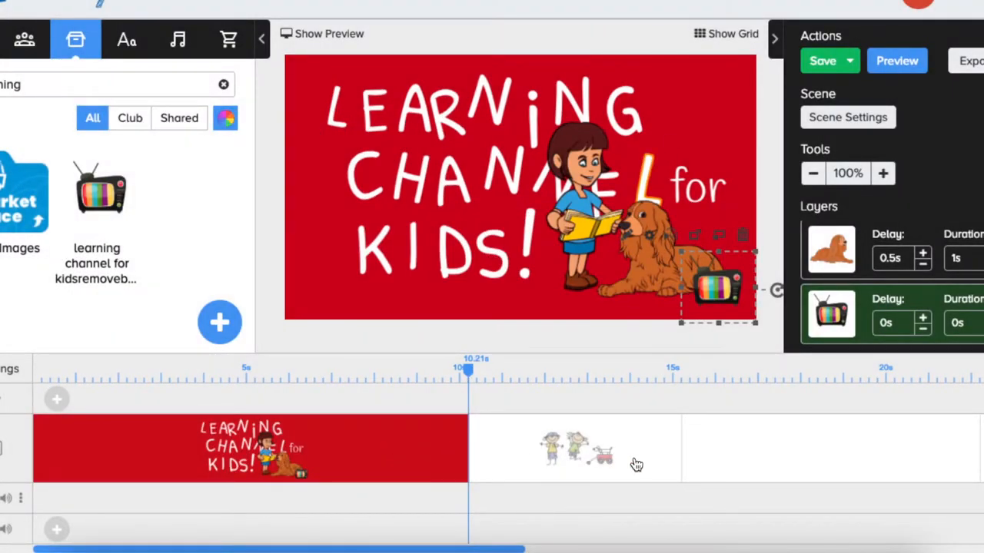
mouse_move(515, 459)
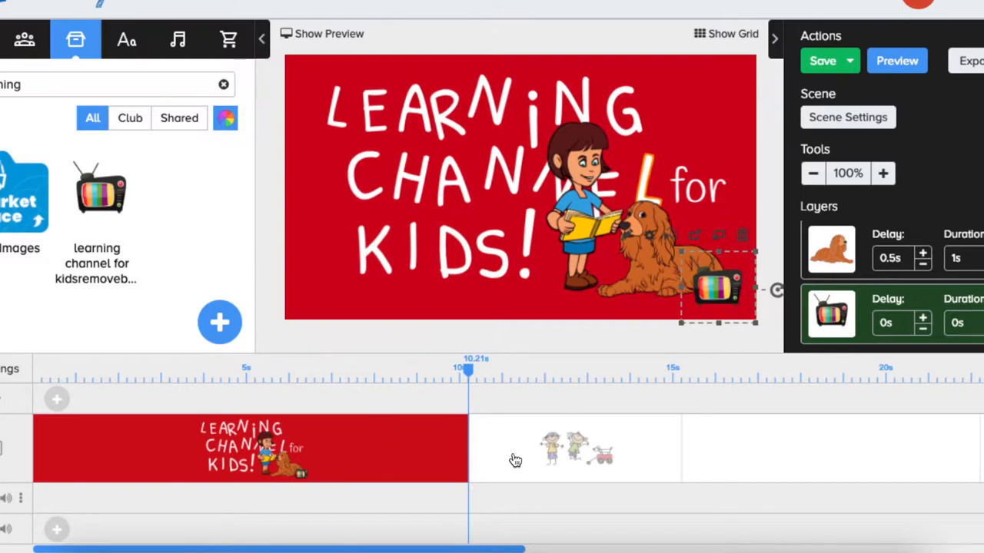
mouse_move(646, 336)
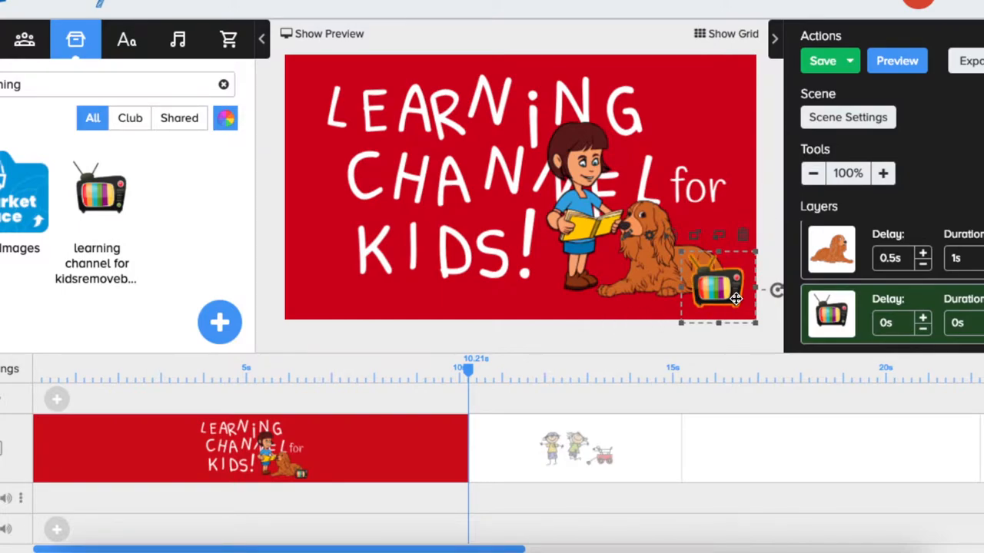
Step: Select the small TV logo on the title scene and copy it via its context menu
click(825, 60)
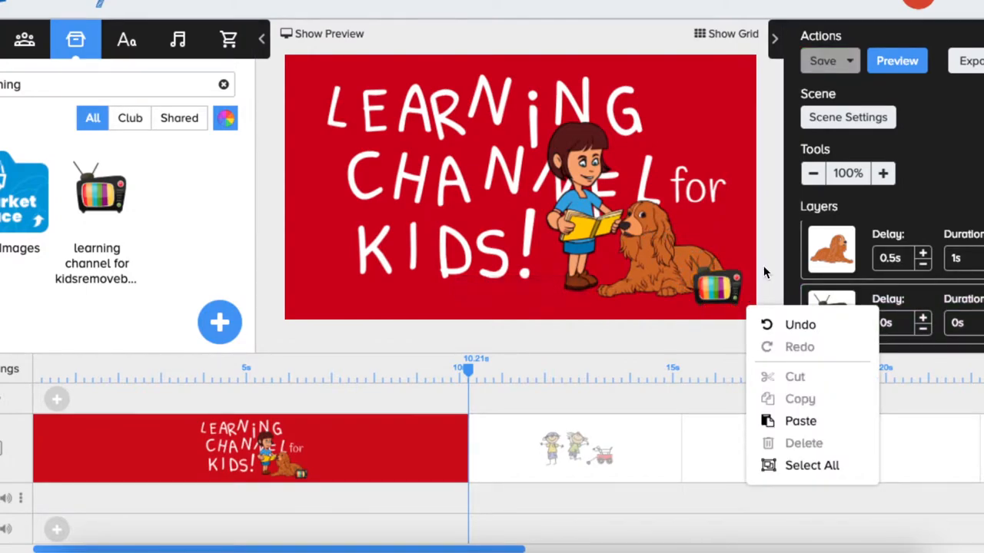
click(799, 405)
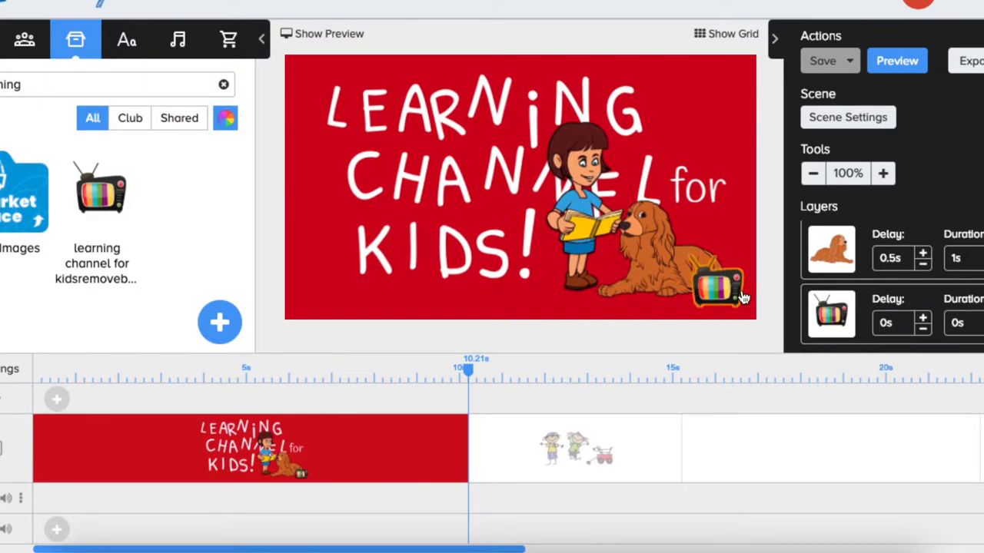
right_click(715, 292)
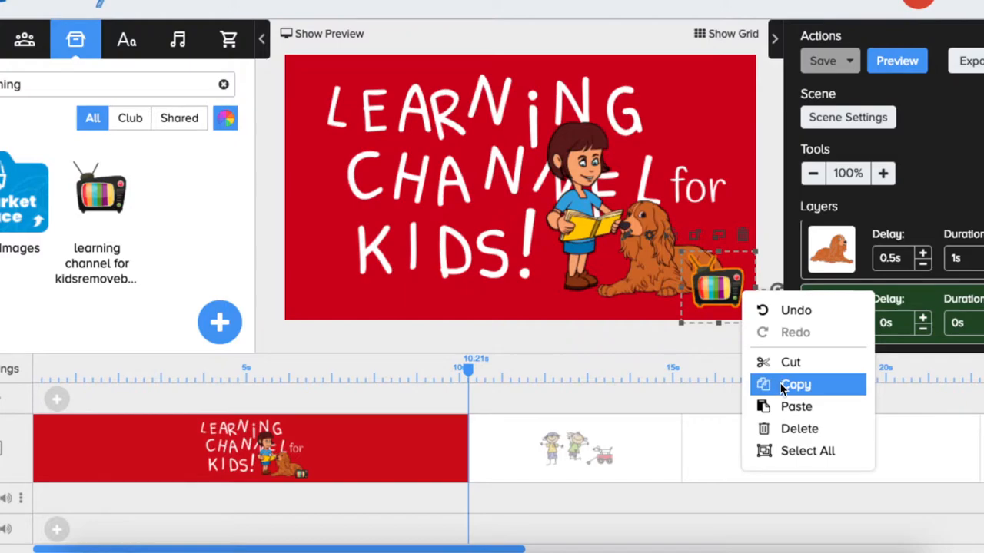
click(796, 385)
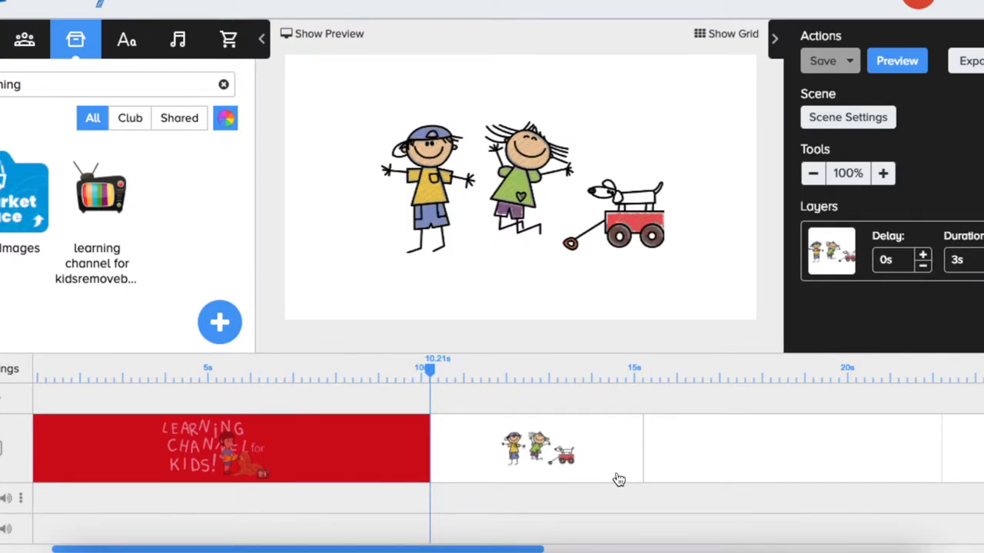
mouse_move(607, 490)
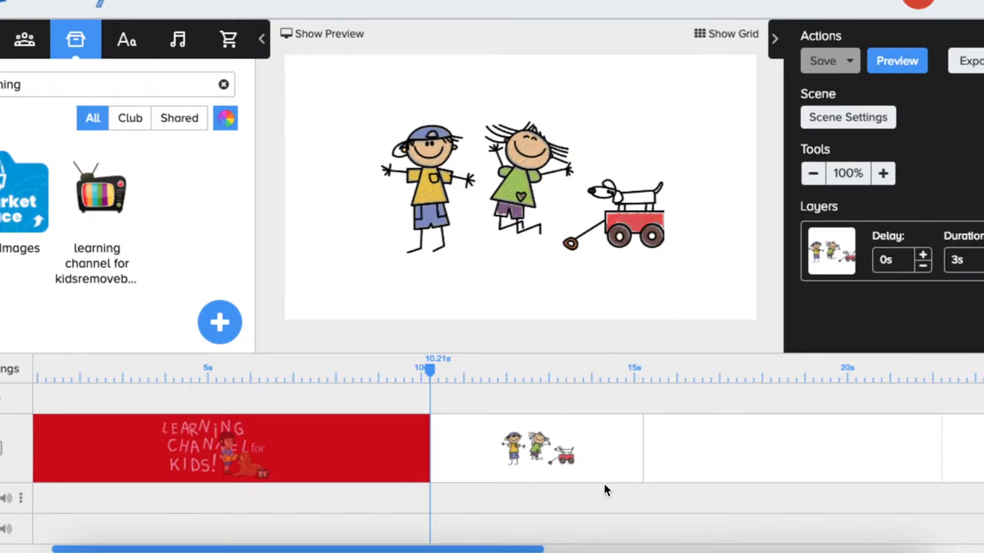
mouse_move(704, 287)
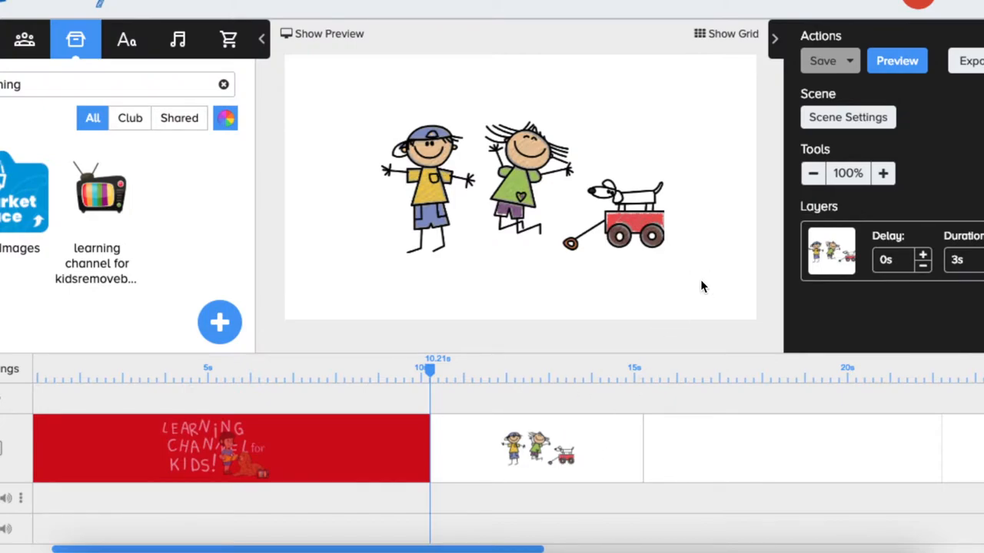
Step: Paste the copied TV logo into the kids-and-wagon scene's bottom-right corner
right_click(703, 287)
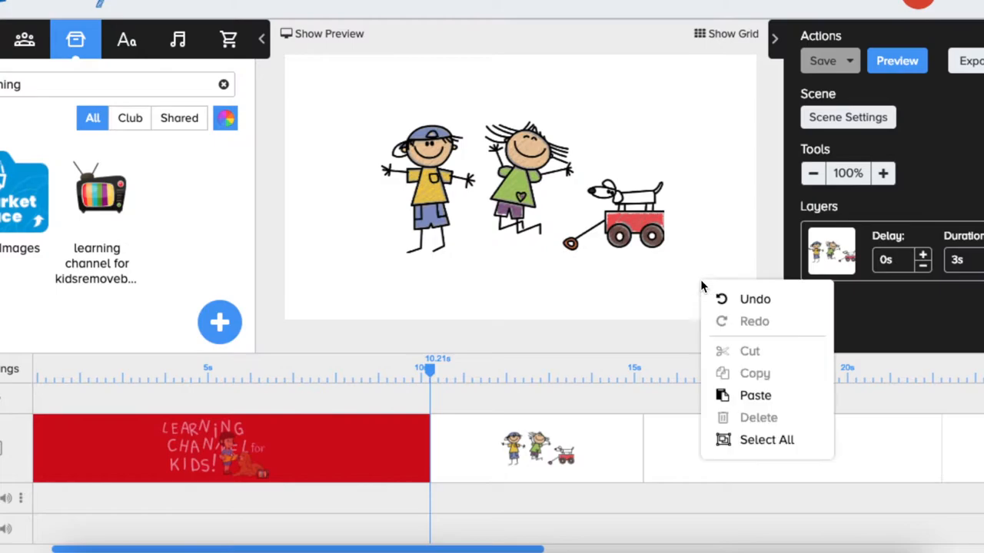
click(755, 396)
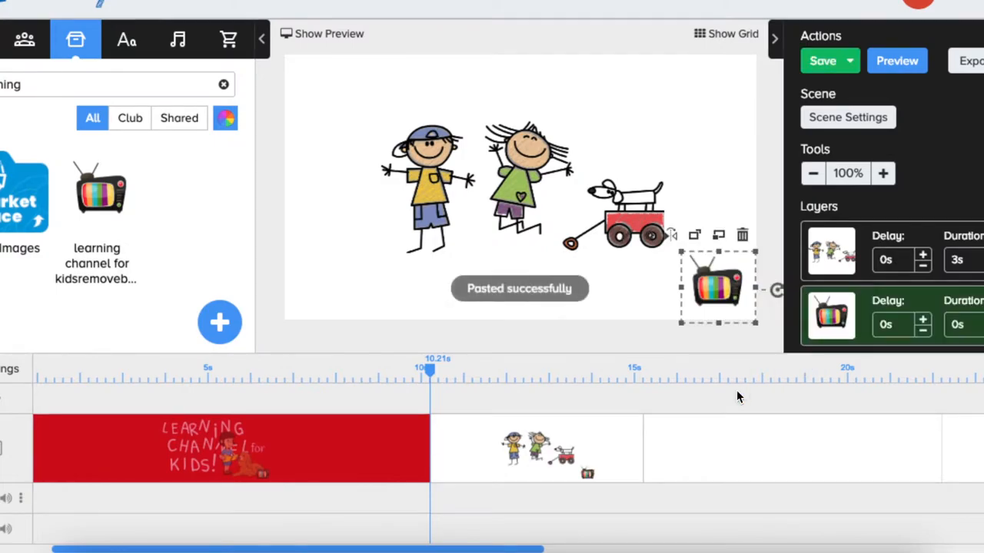
mouse_move(751, 307)
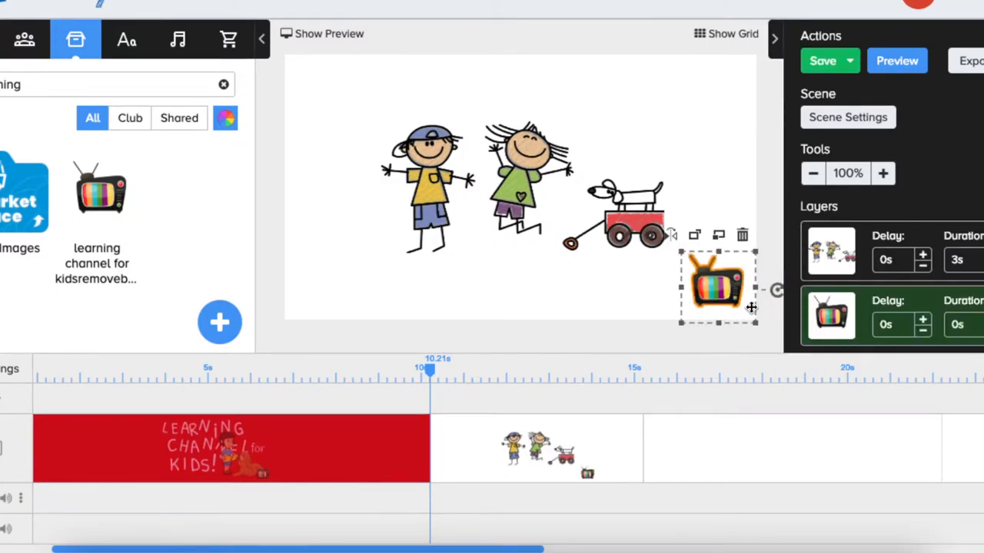
mouse_move(731, 274)
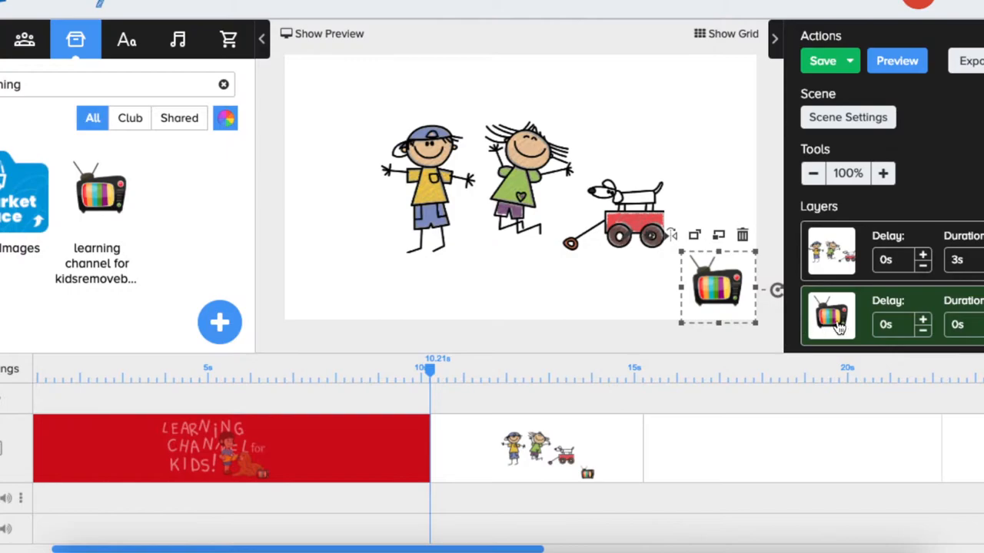
mouse_move(862, 335)
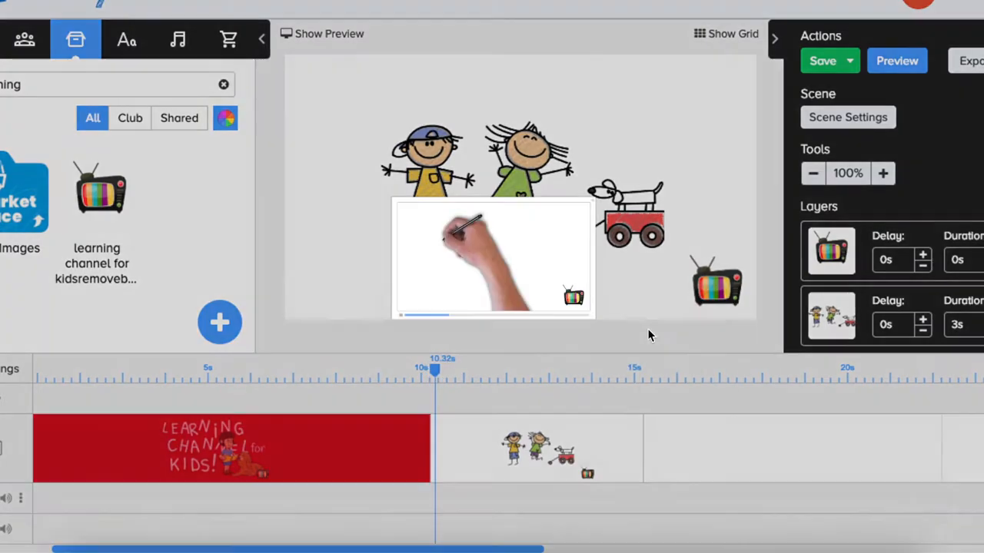
click(897, 60)
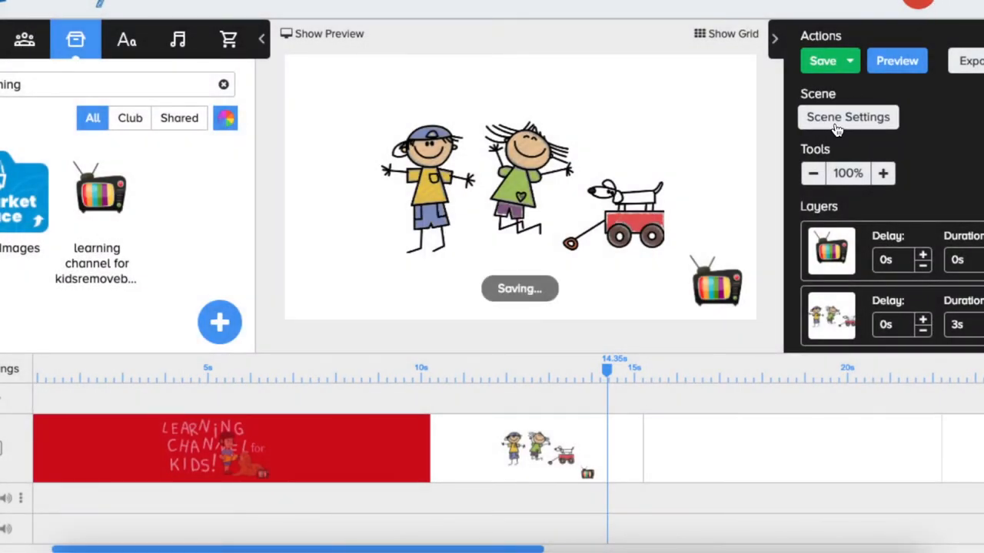
click(848, 117)
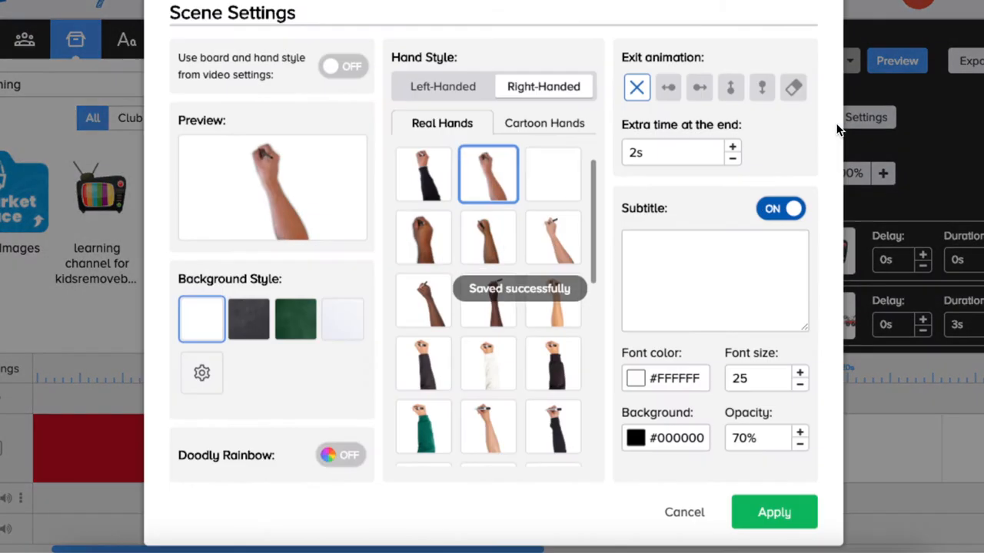
click(774, 512)
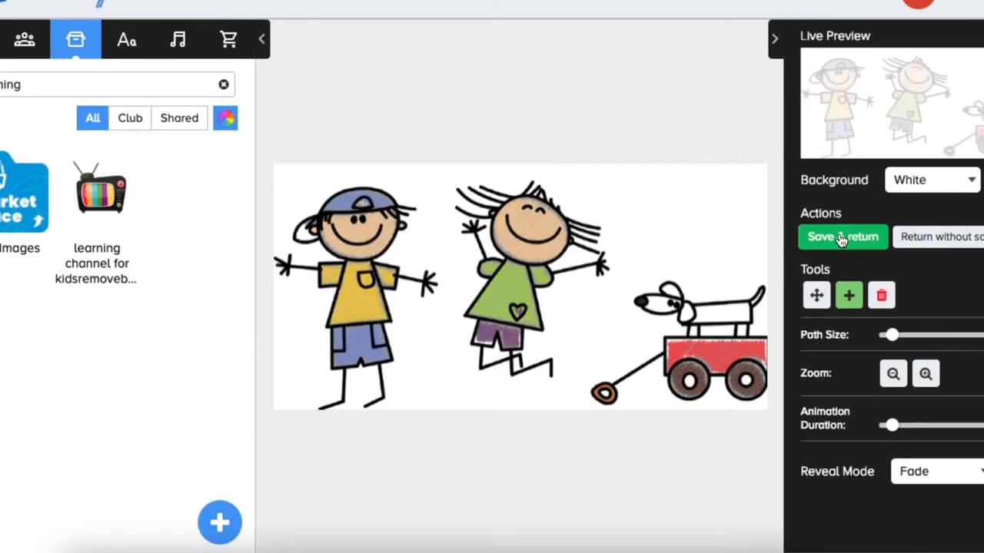
click(842, 236)
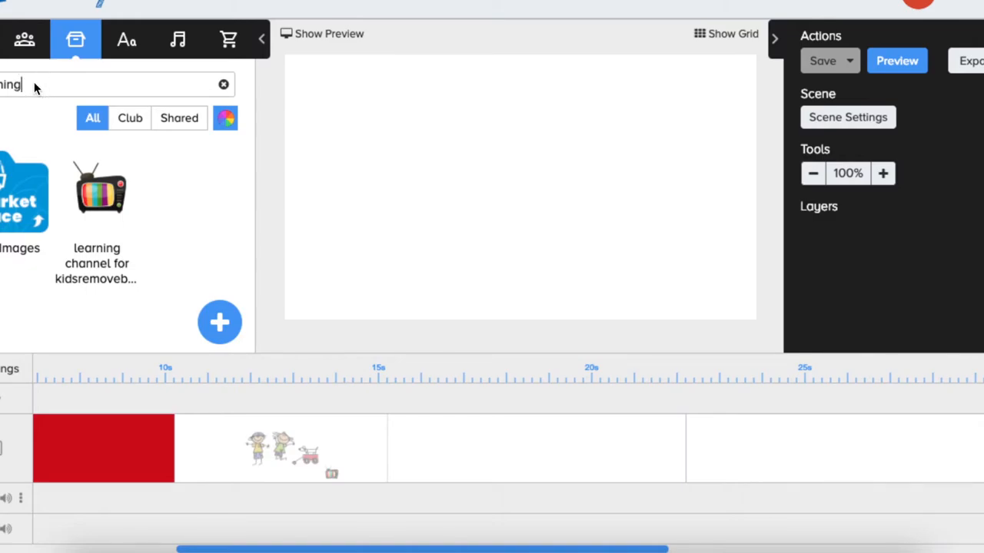
Step: Clear the image search, then edit the three-children picture's drawing settings and save
click(223, 84)
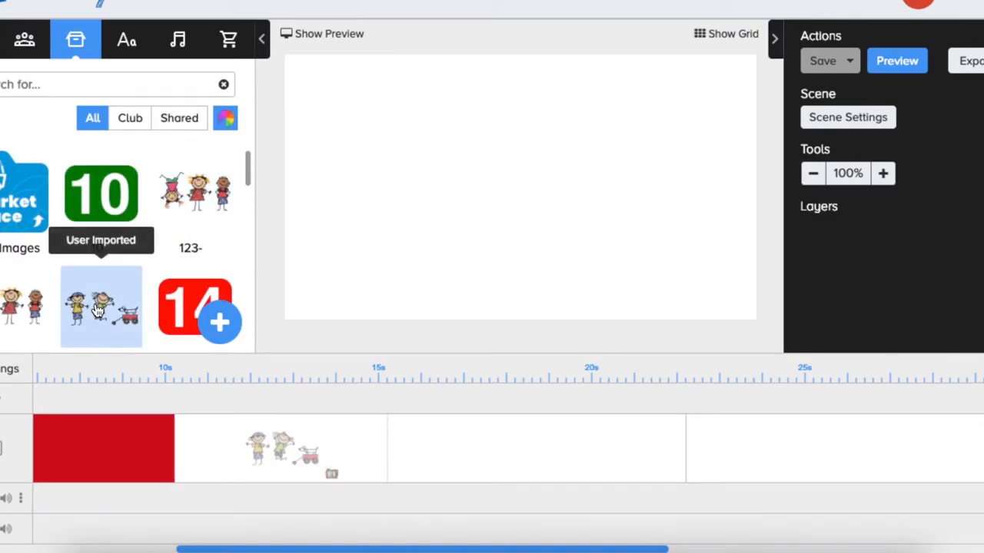
click(195, 192)
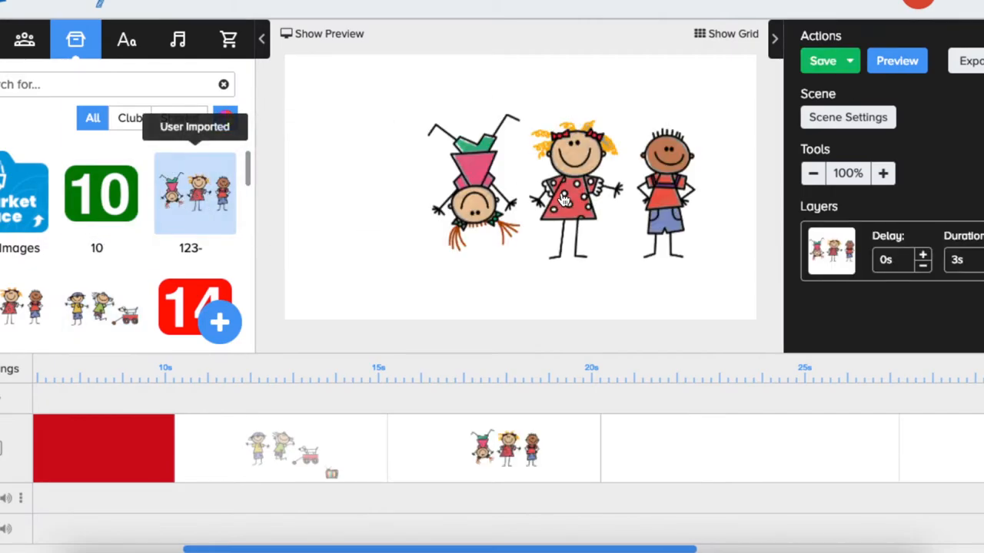
click(565, 192)
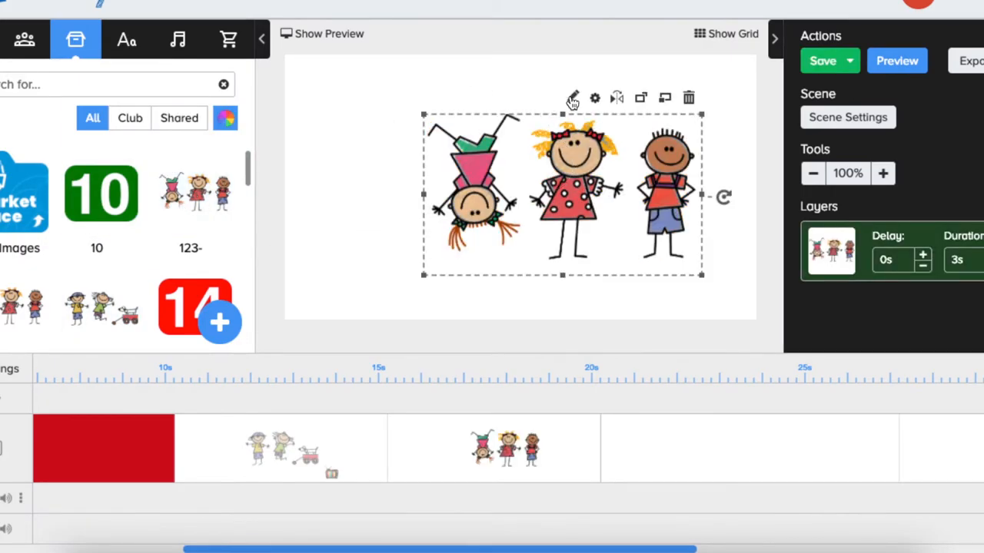
click(571, 97)
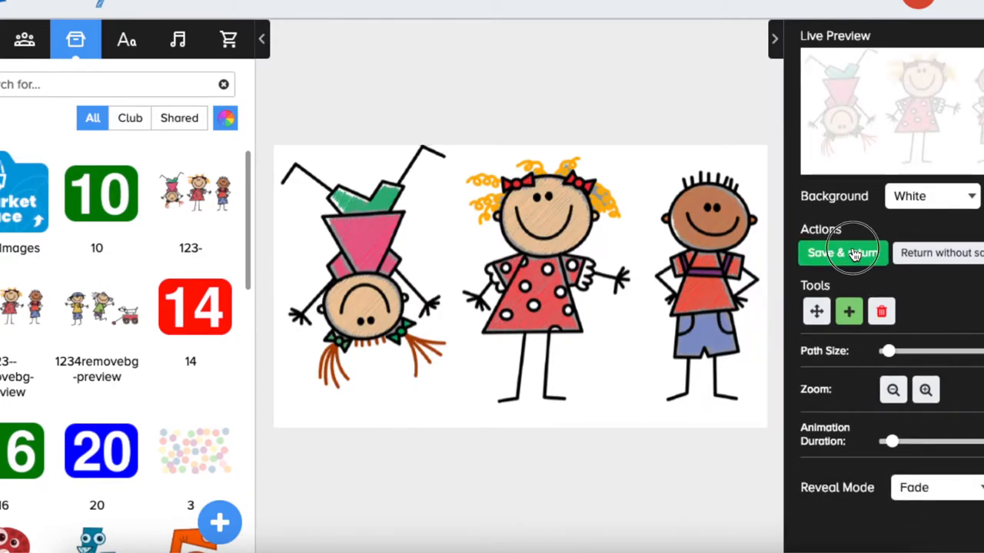
click(843, 252)
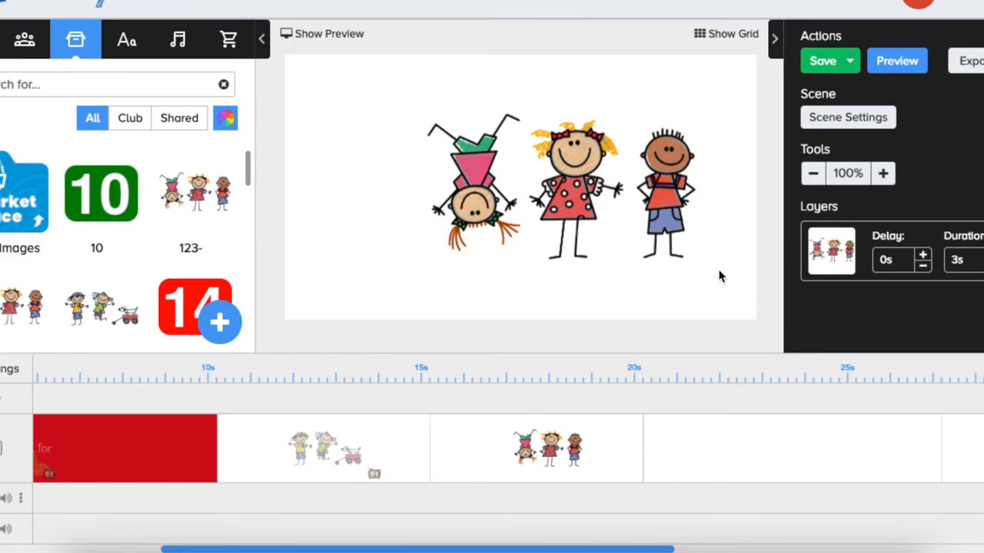
mouse_move(337, 92)
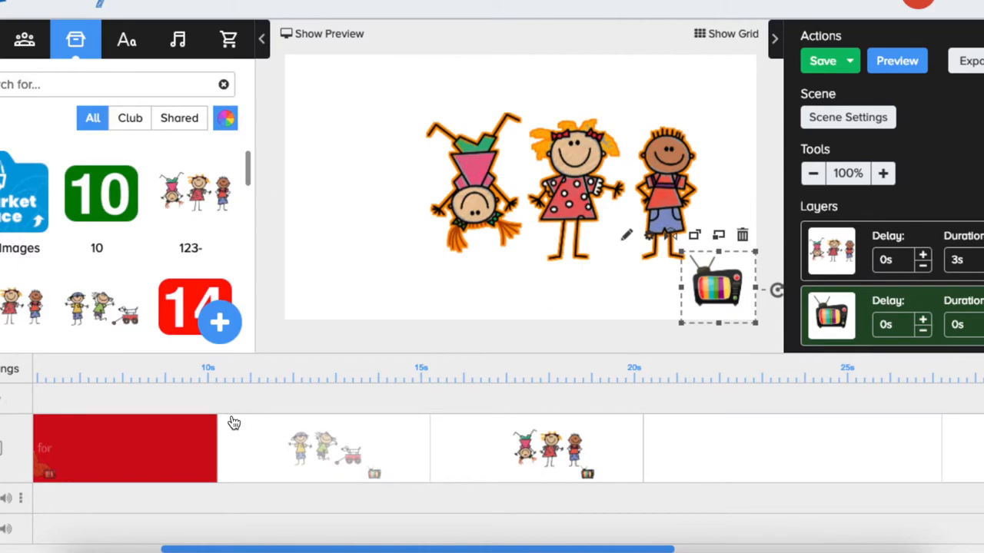
mouse_move(915, 340)
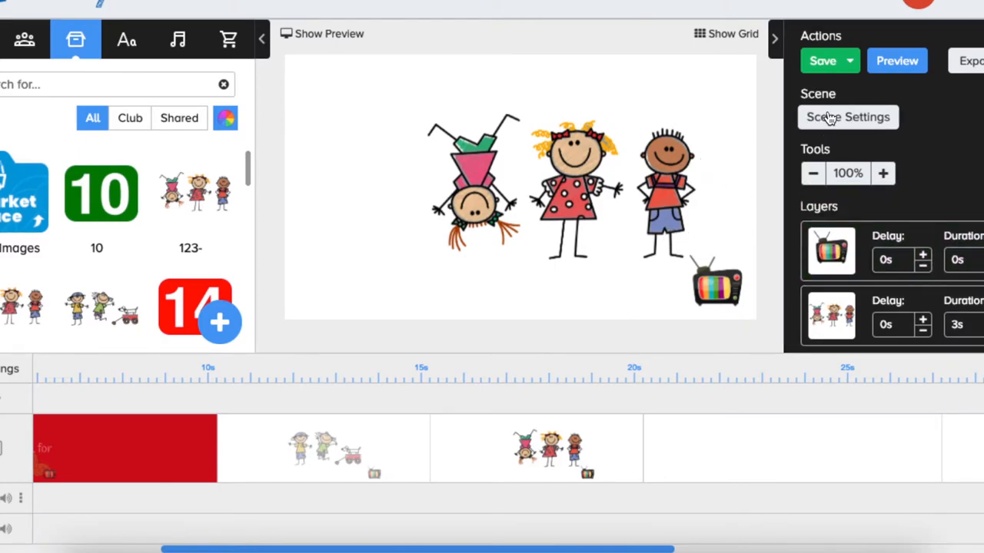
Step: Apply the three-children scene's Scene Settings, moving on to a new blank scene
click(848, 117)
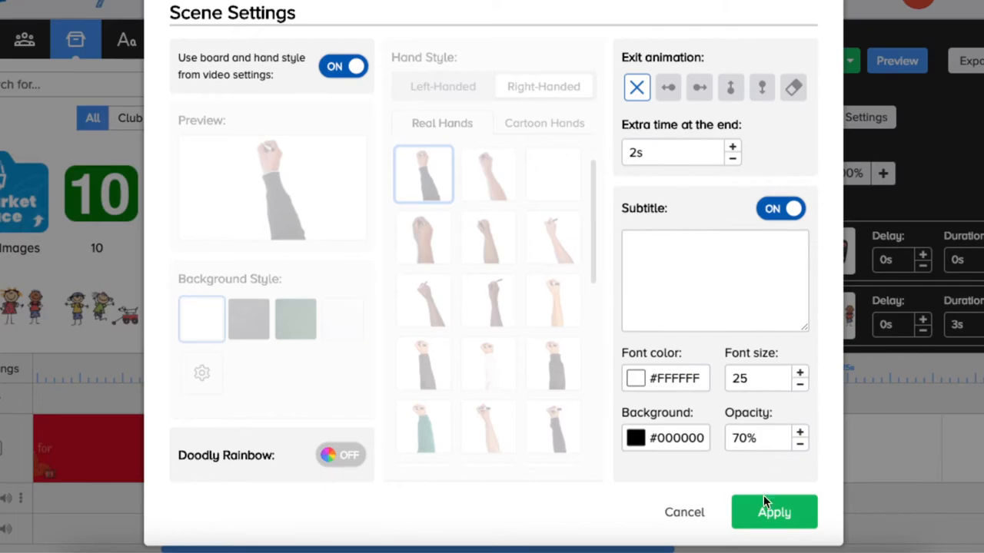
click(773, 512)
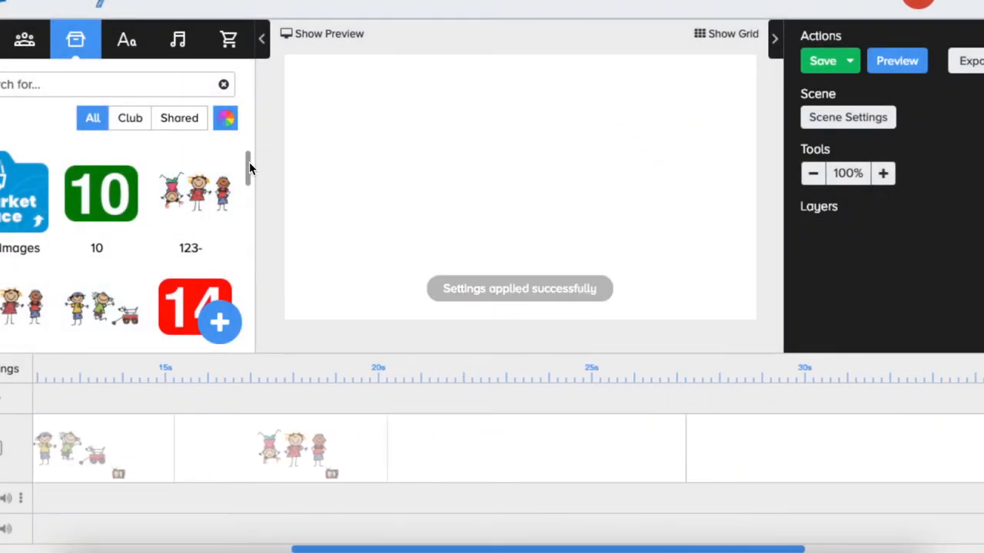
Step: Add 5.png from the image library, edit its drawing, and save and return
scroll(down, 3)
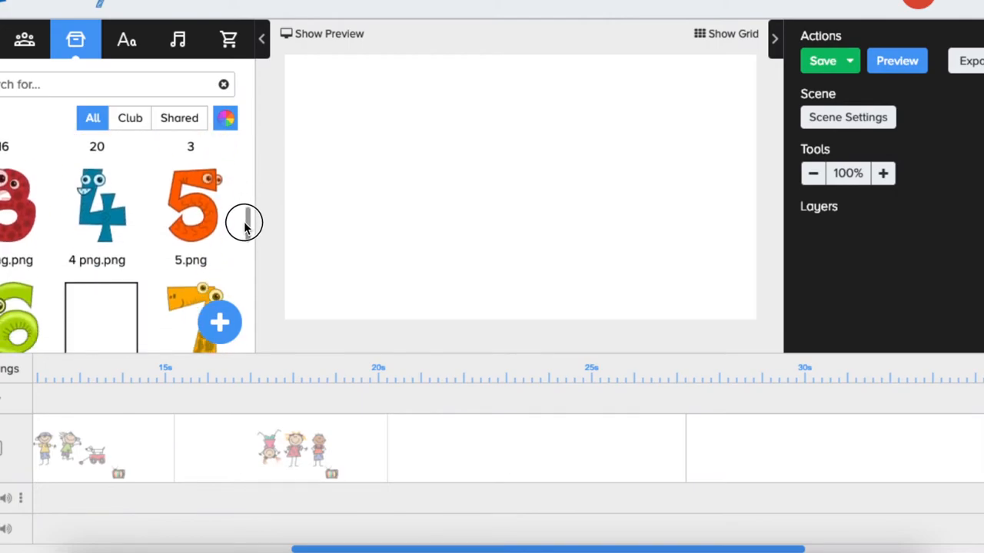
scroll(down, 3)
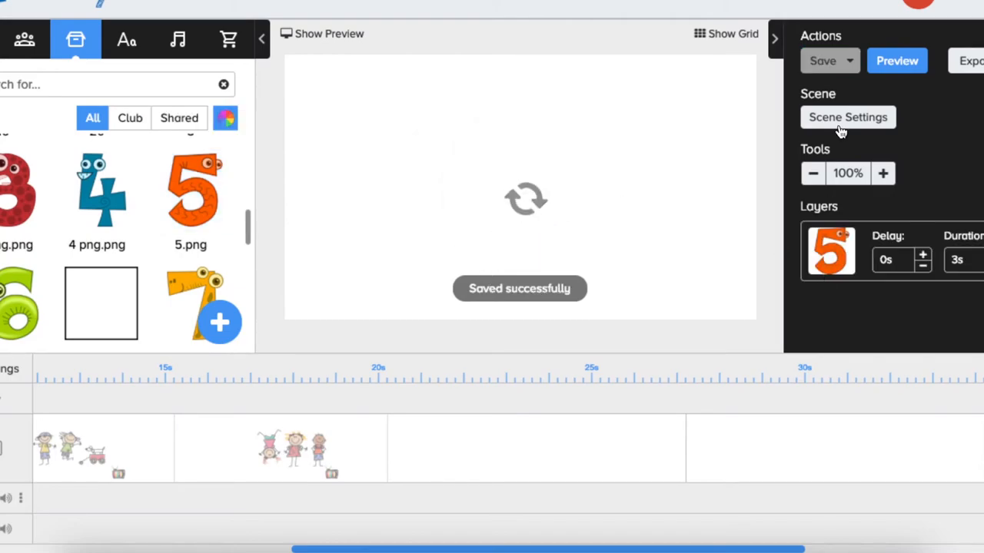
click(847, 117)
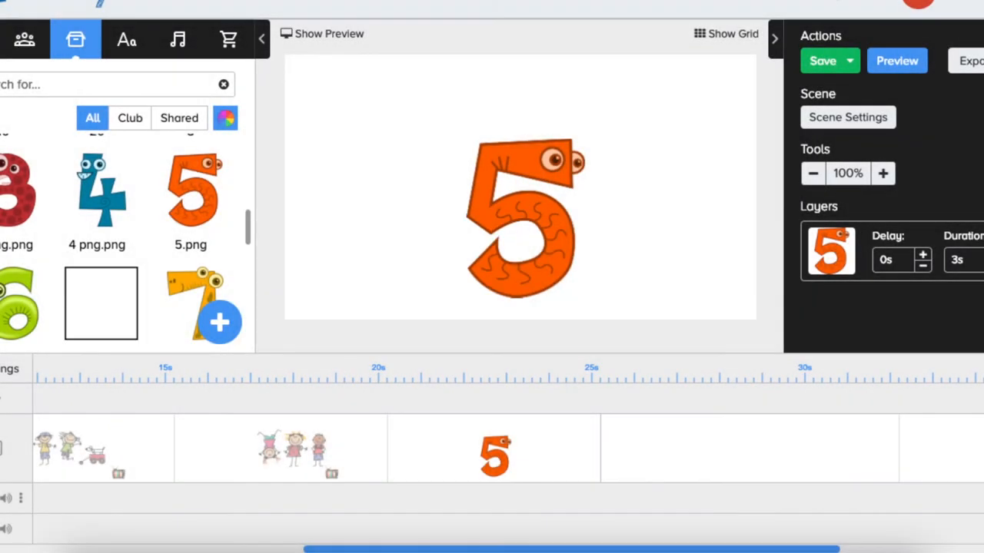
click(523, 223)
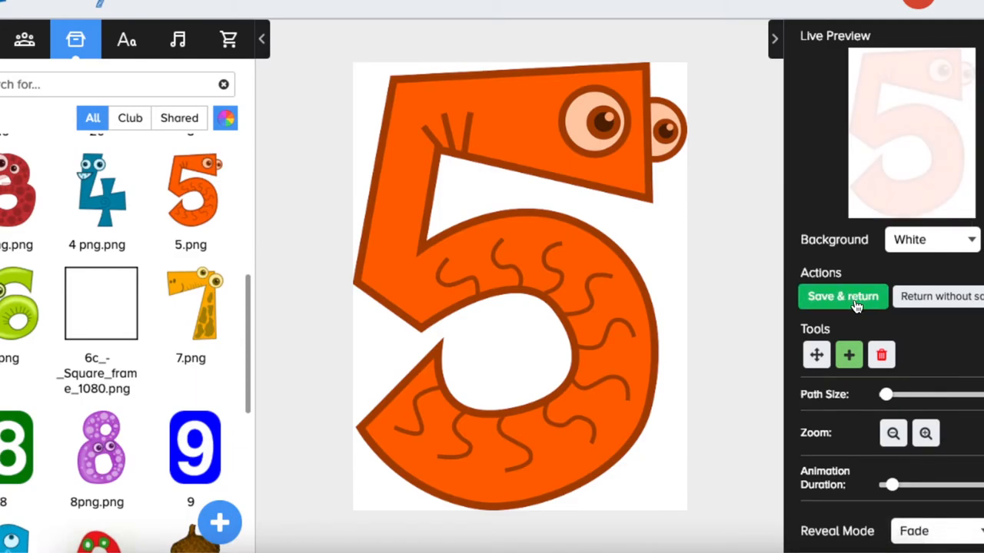
click(841, 295)
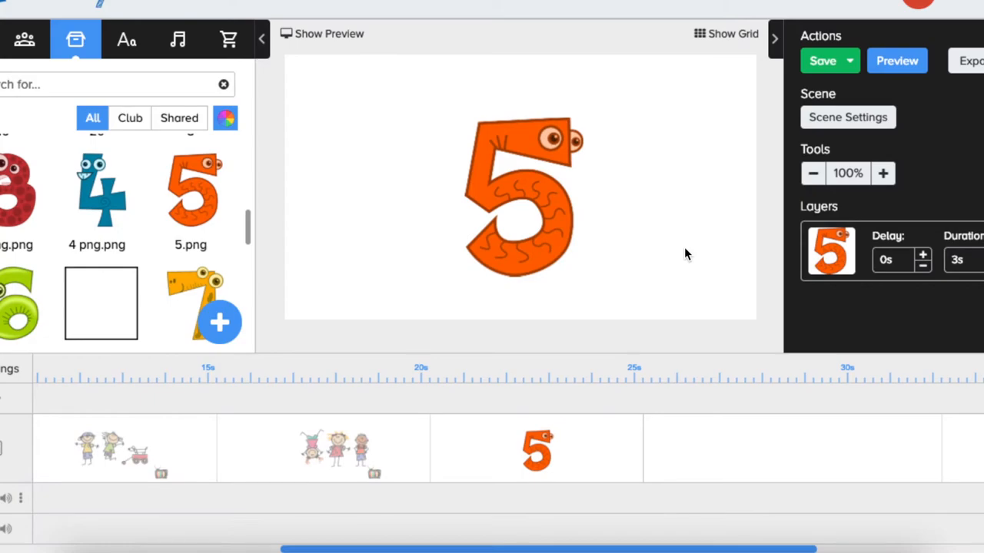
mouse_move(730, 370)
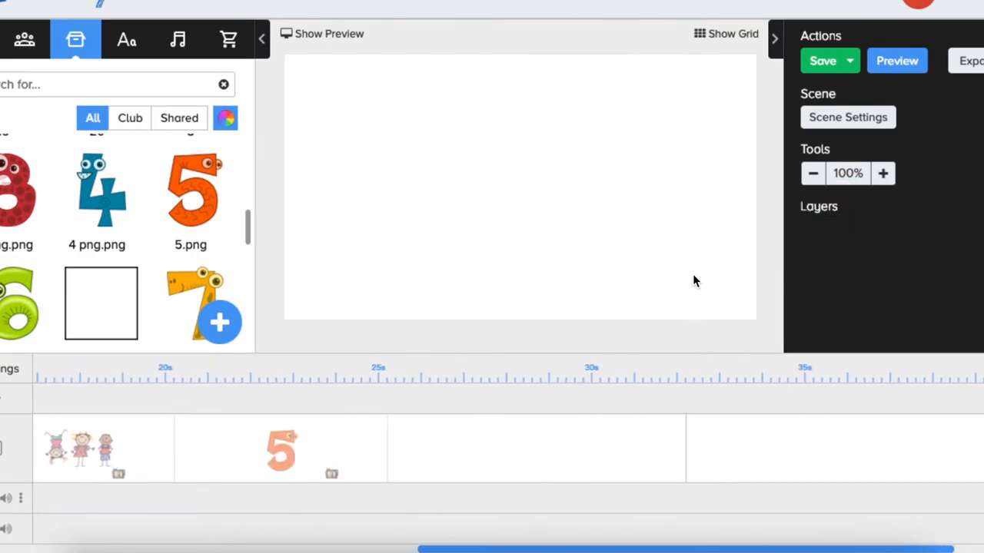
Step: Paste the TV logo into the corner of both remaining empty scenes
right_click(694, 281)
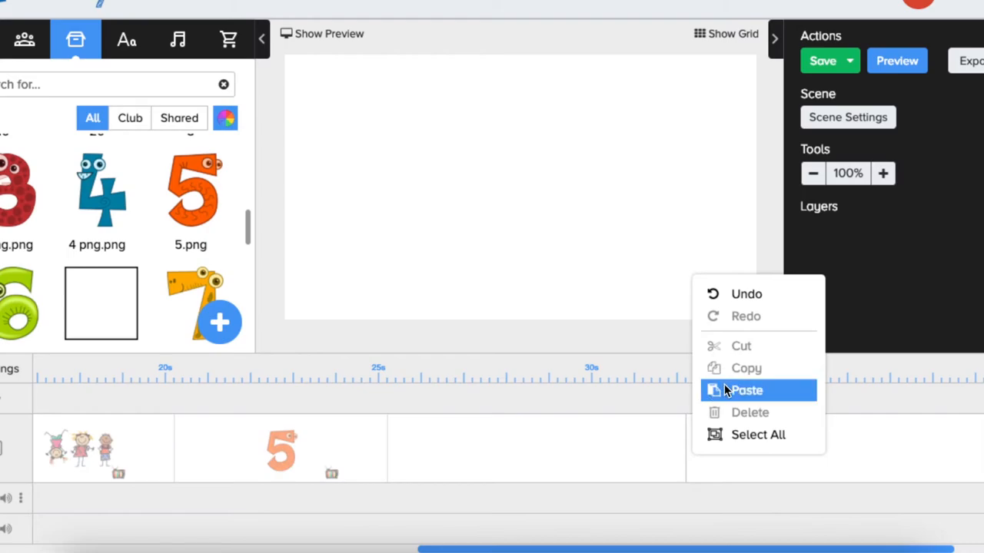
click(746, 390)
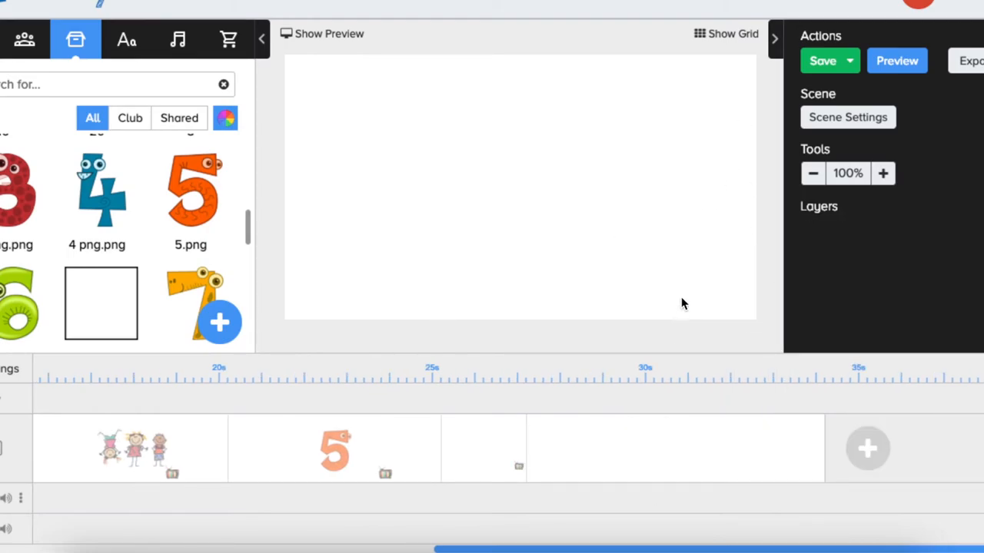
mouse_move(685, 430)
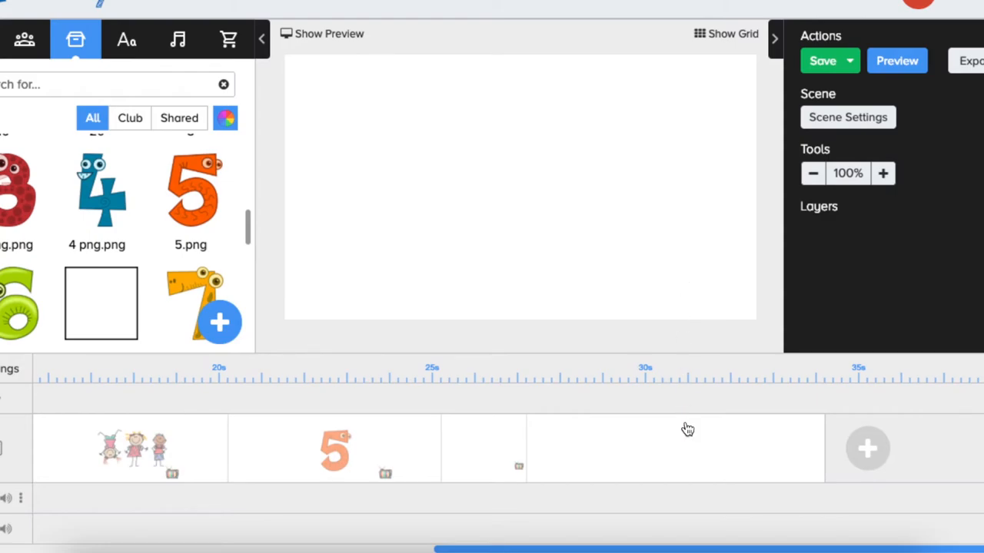
mouse_move(668, 470)
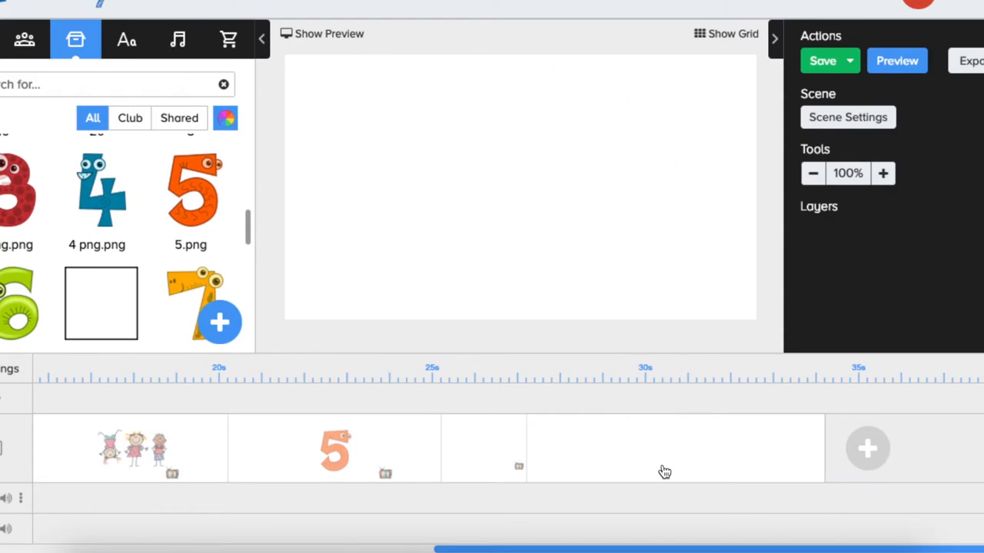
mouse_move(634, 458)
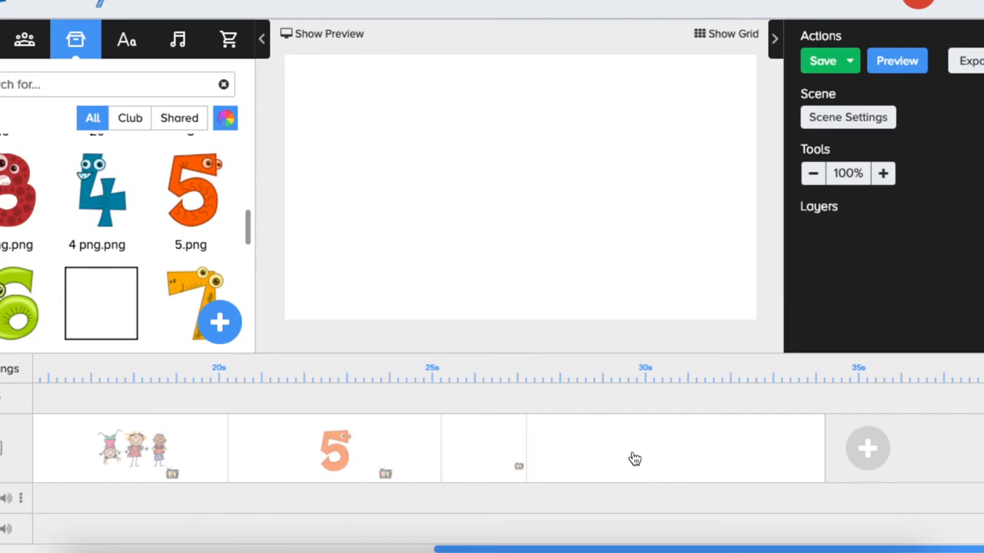
mouse_move(397, 452)
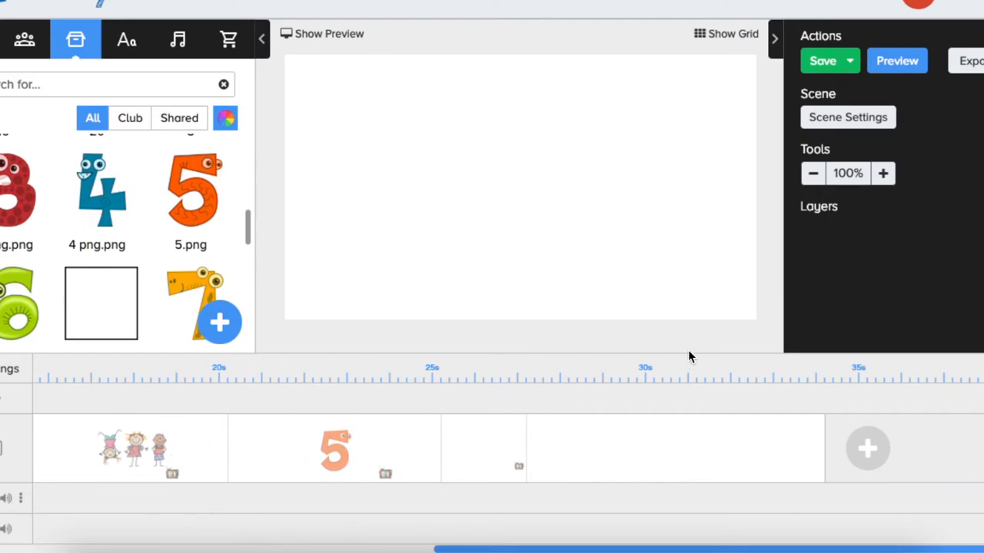
right_click(715, 254)
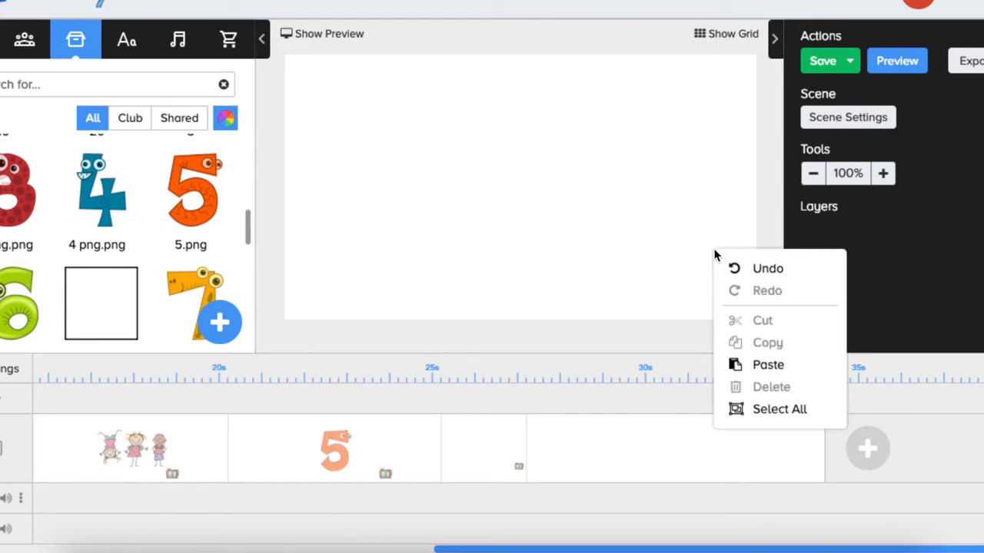
click(767, 365)
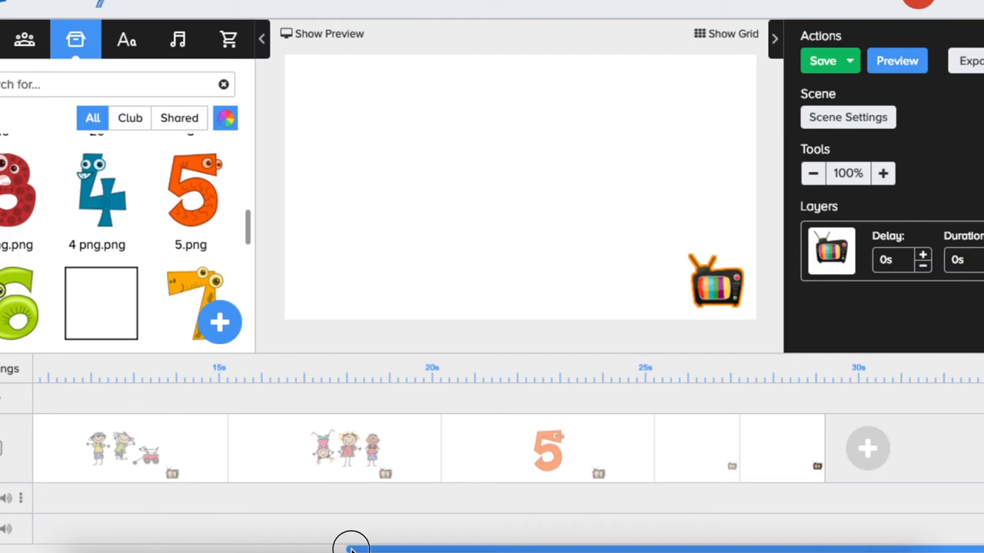
Step: Preview the full video from the timeline start, then stop playback at the end
click(897, 61)
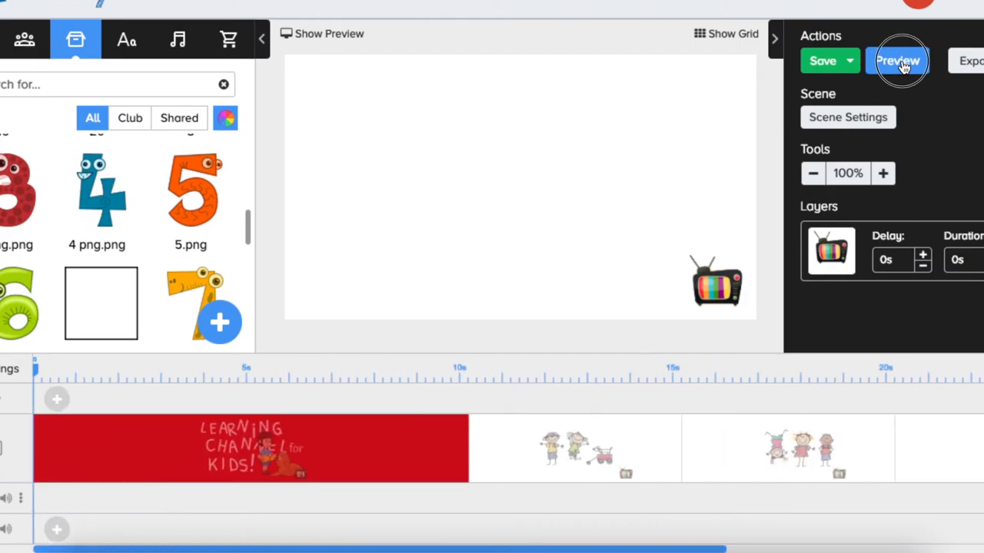
click(898, 61)
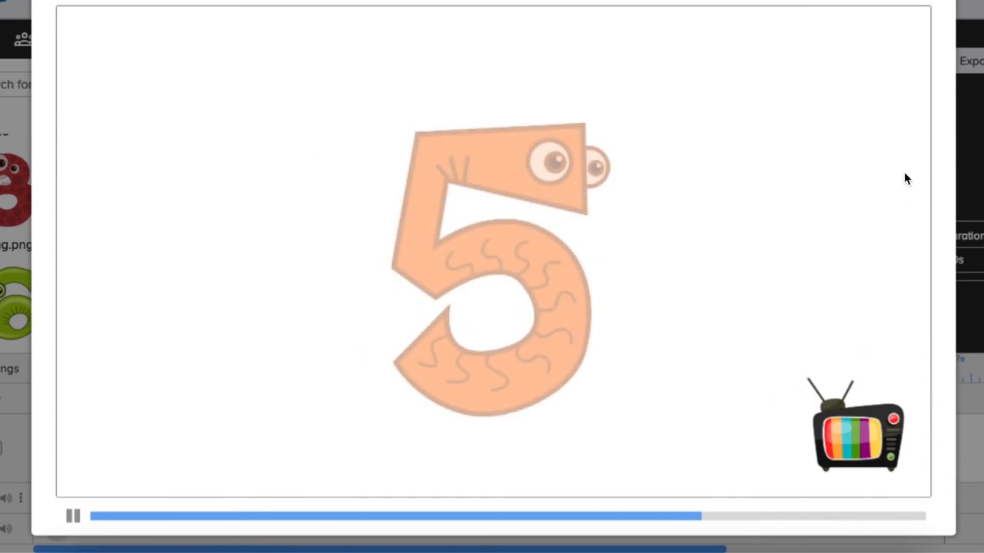
mouse_move(941, 6)
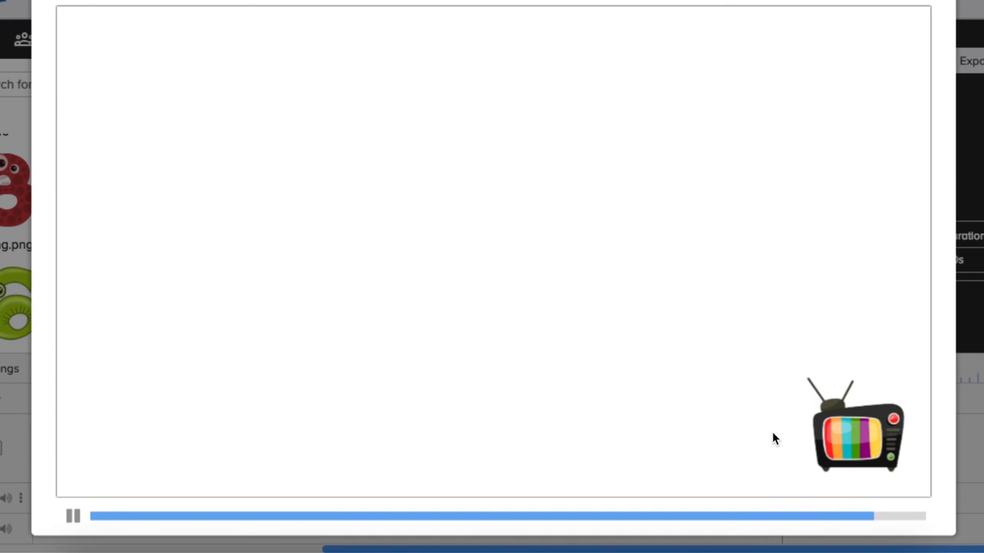
click(71, 517)
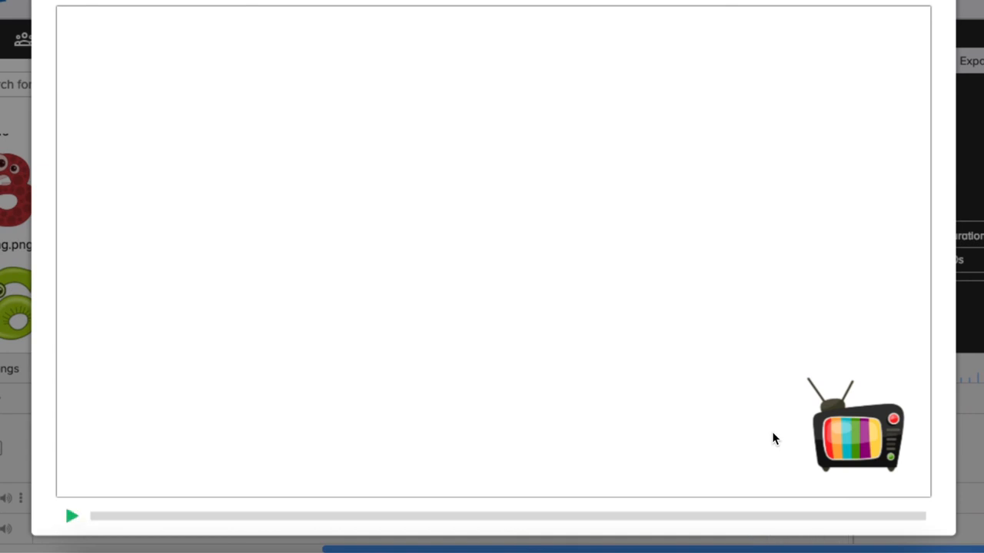
mouse_move(670, 247)
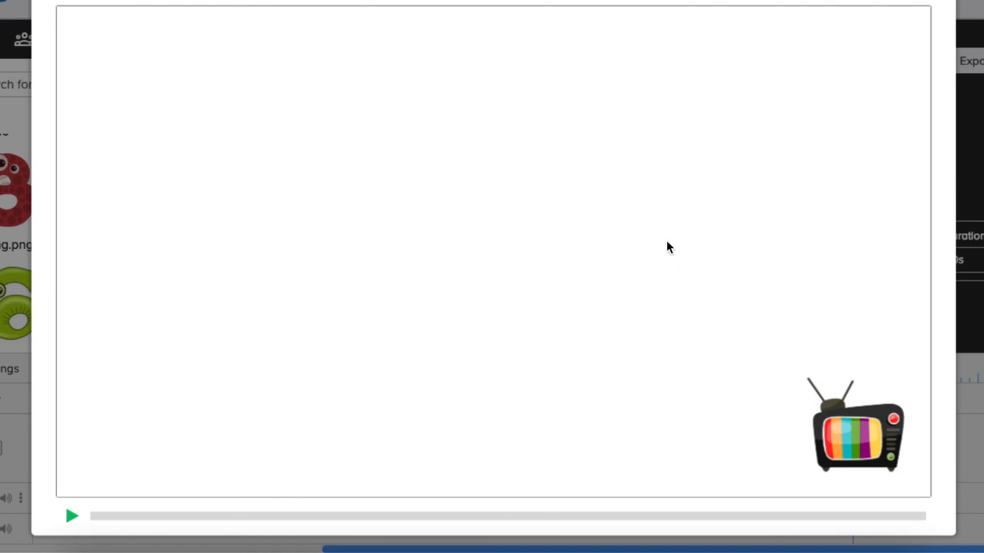